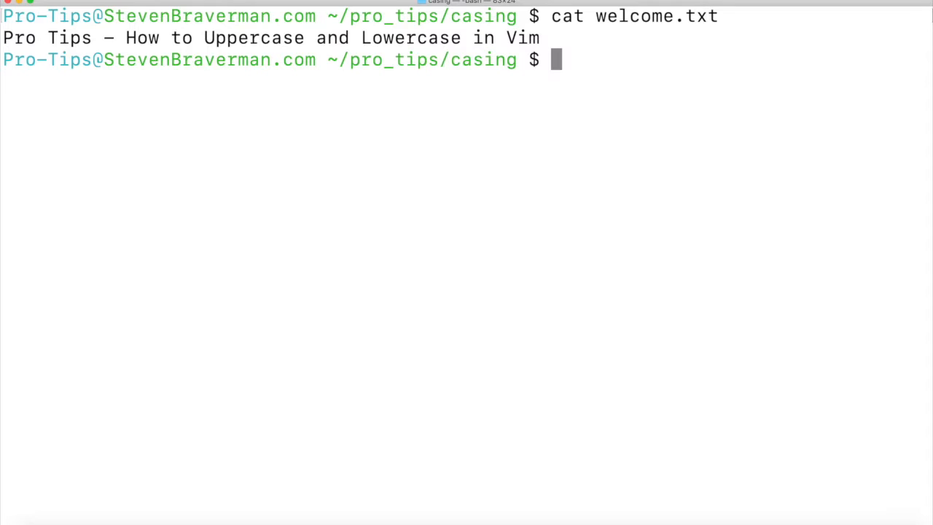
- Run 'vim test.txt' to show the five mixed-case lyric lines
type("vim test.txt")
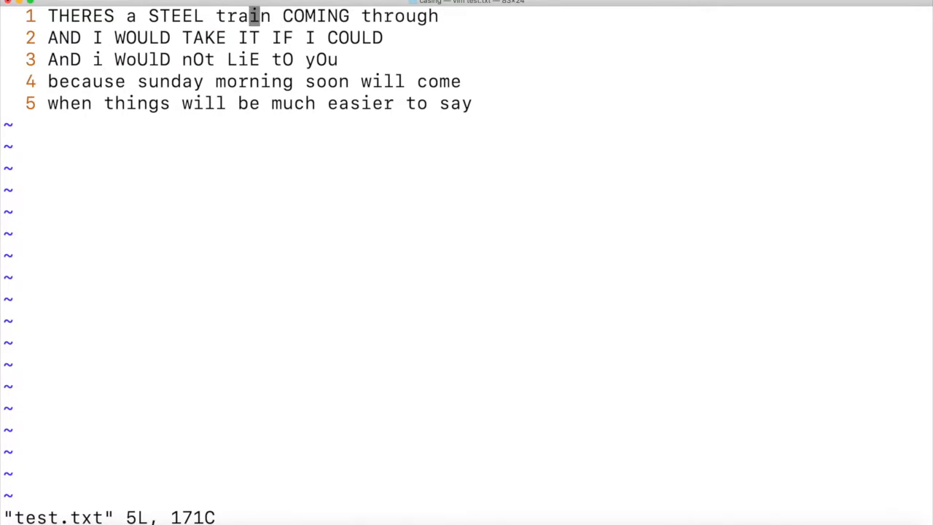
- Move down the lines and apply case changes across test.txt
key("j")
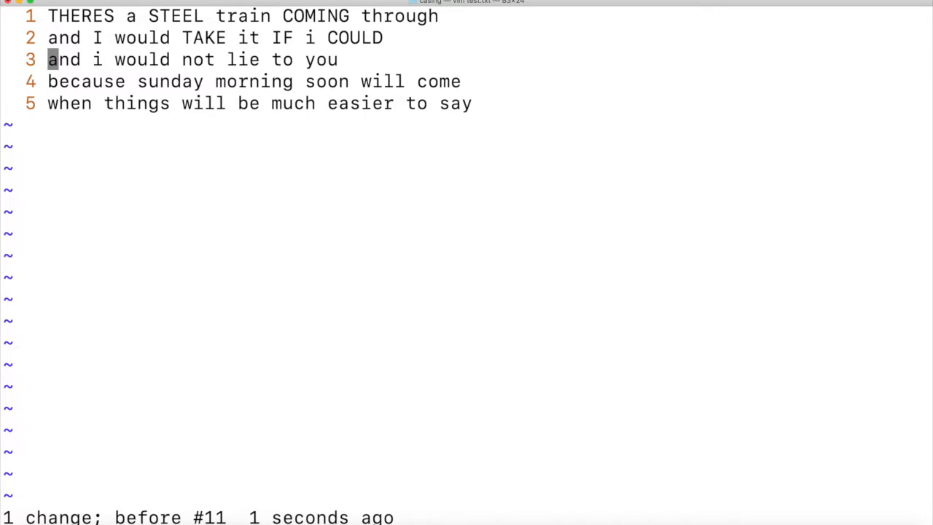
key("j")
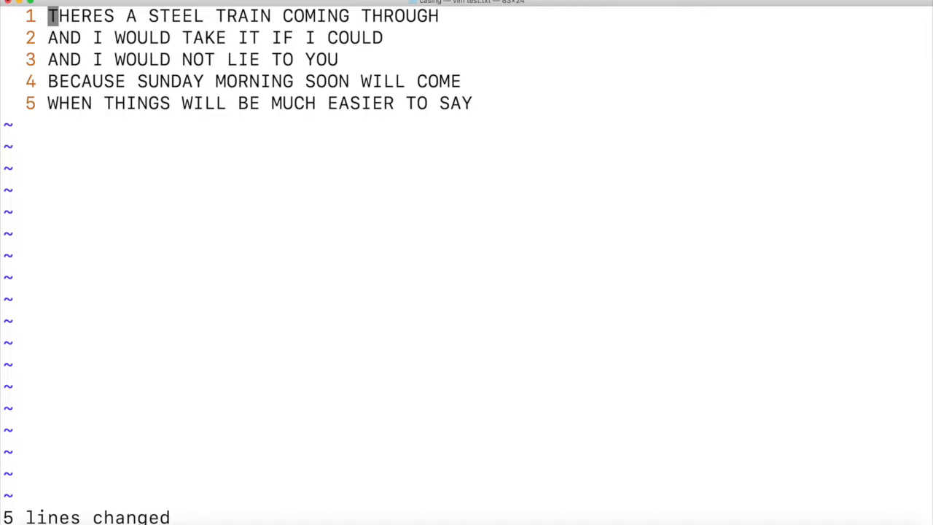
key("G")
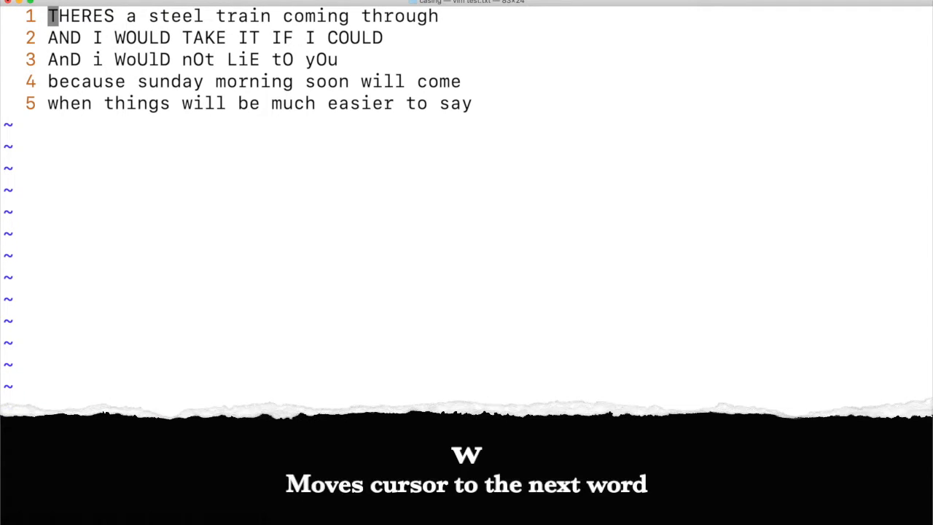
- Uppercase the word 'steel' and repeat the change on later words
key("w")
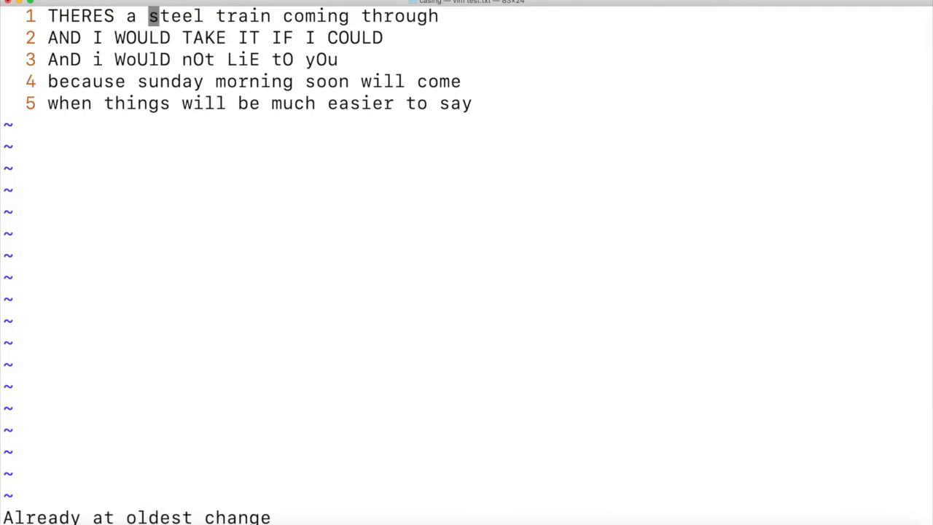
key(".")
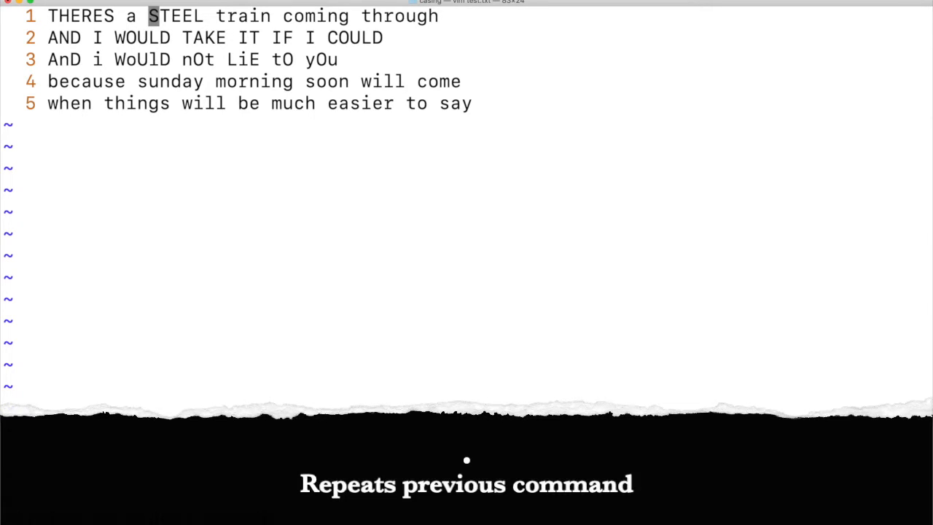
key("u")
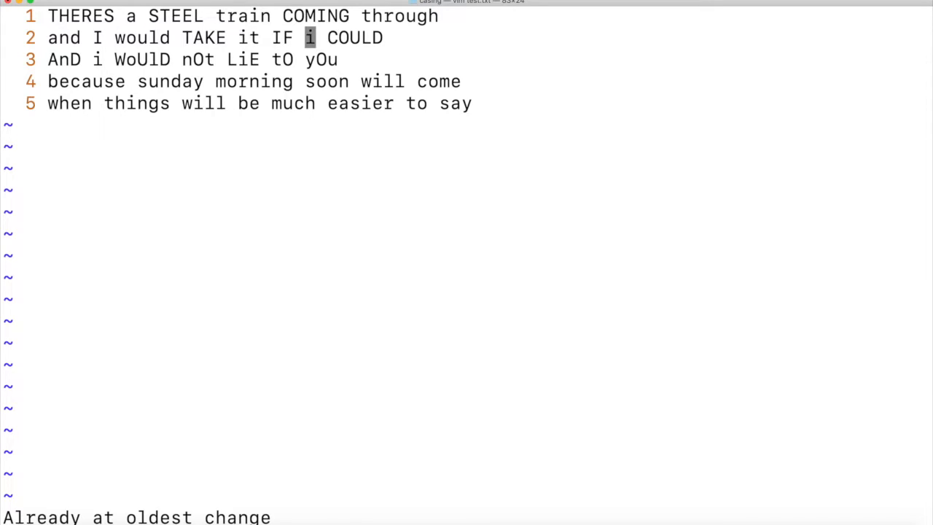
- Move down from line 2 after toggling its word case
key("j")
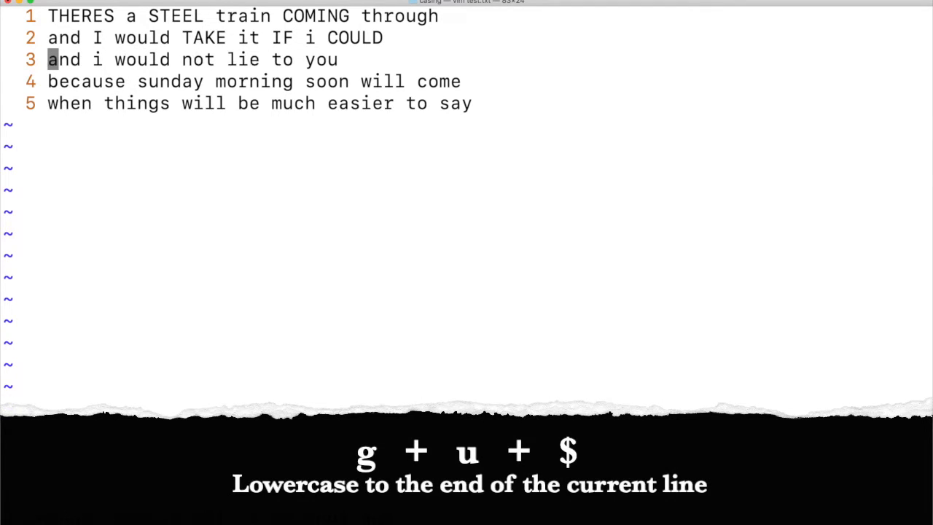
- Lowercase the rest of line 3, then move to the last two lines
key("k")
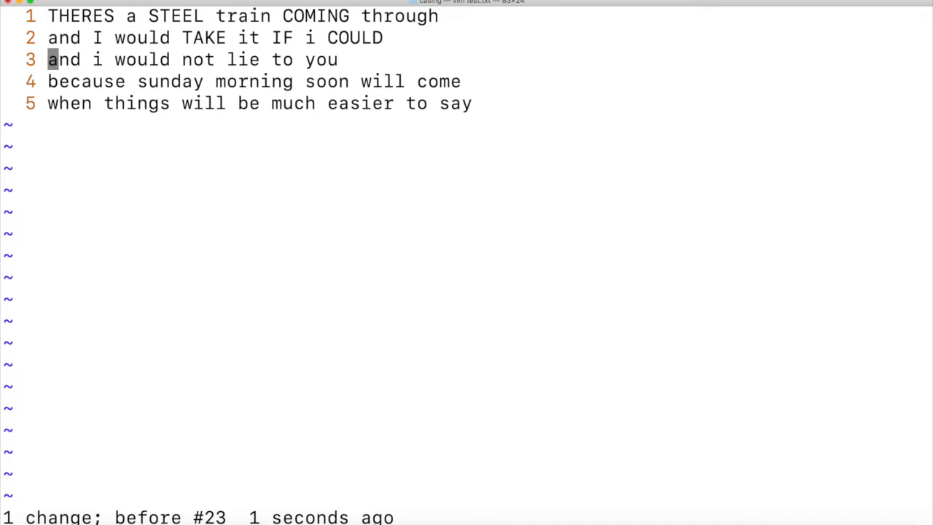
key("j")
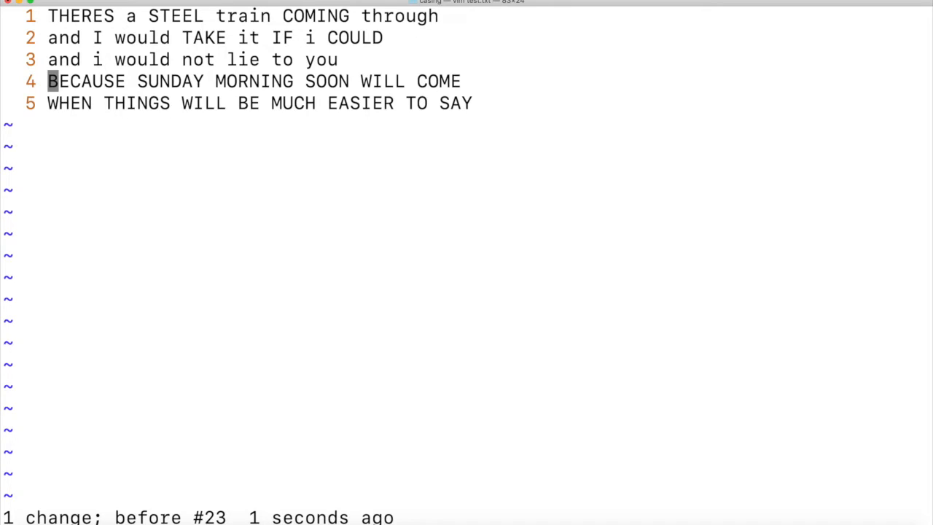
- Uppercase the remaining lines from the top, then jump to the bottom
key("gg")
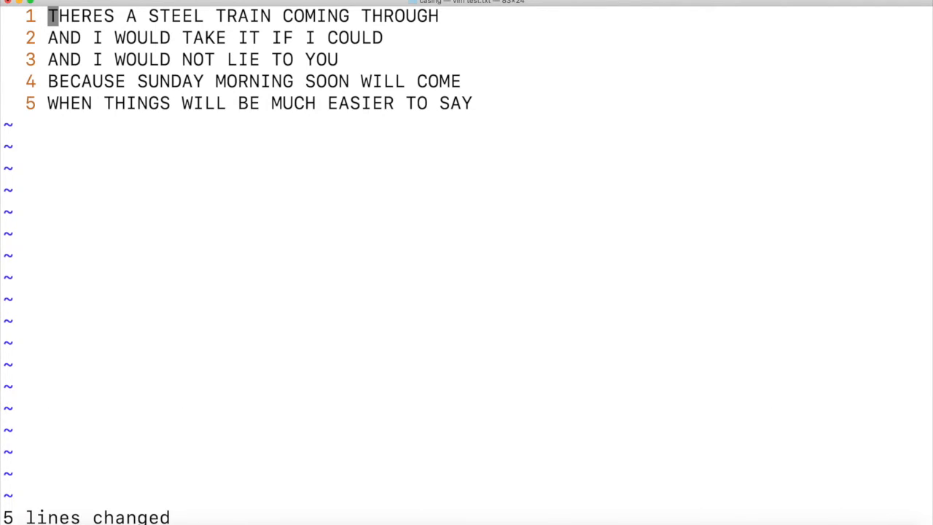
key("G")
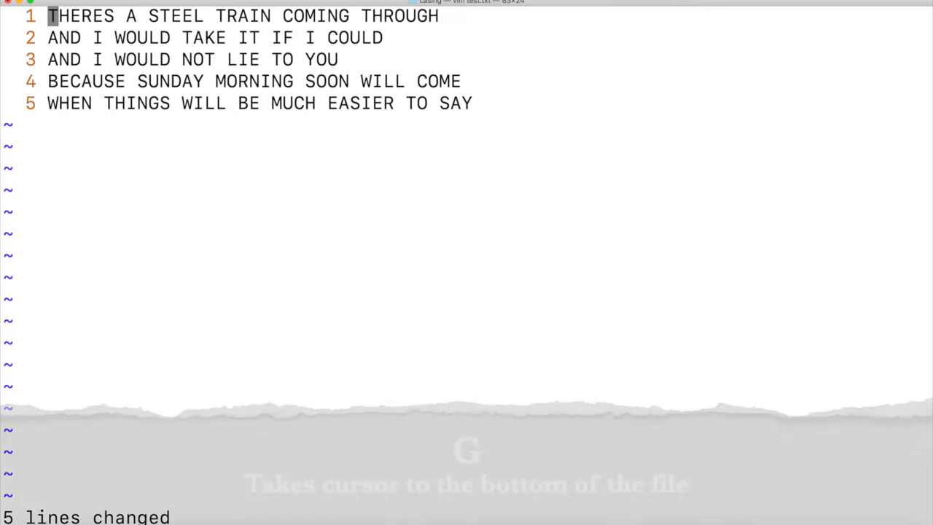
- Lowercase everything from the bottom line up to the top with gugg
key("G")
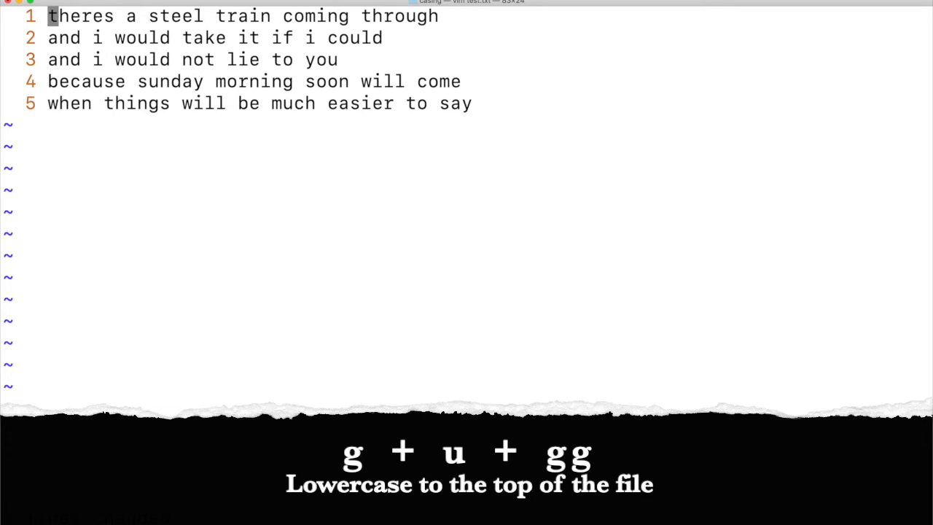
key("g")
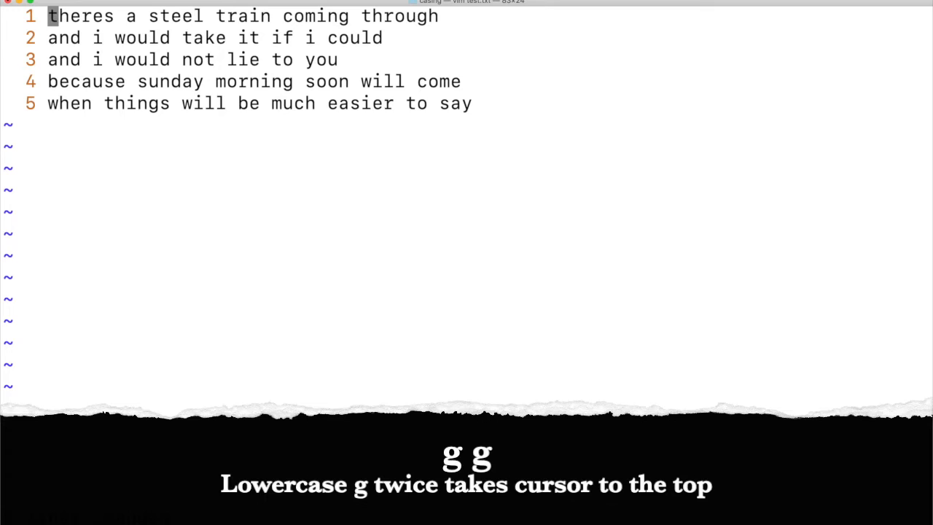
key("g")
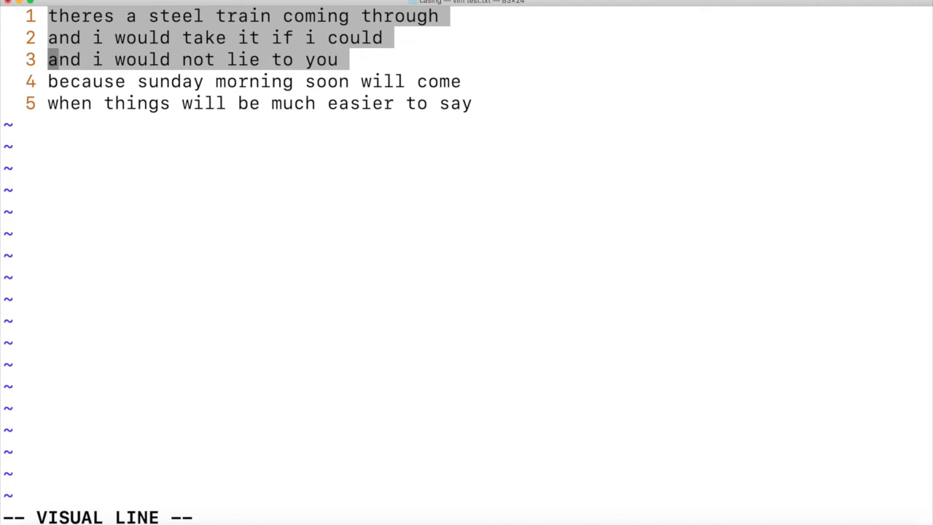
- Apply U to the selected lines 1–3, leaving lines 4–5 lowercase
key("U")
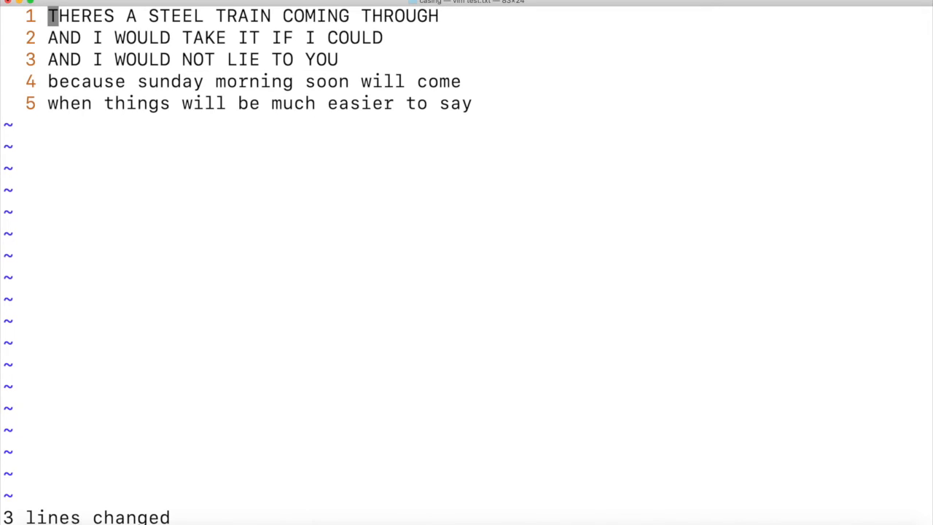